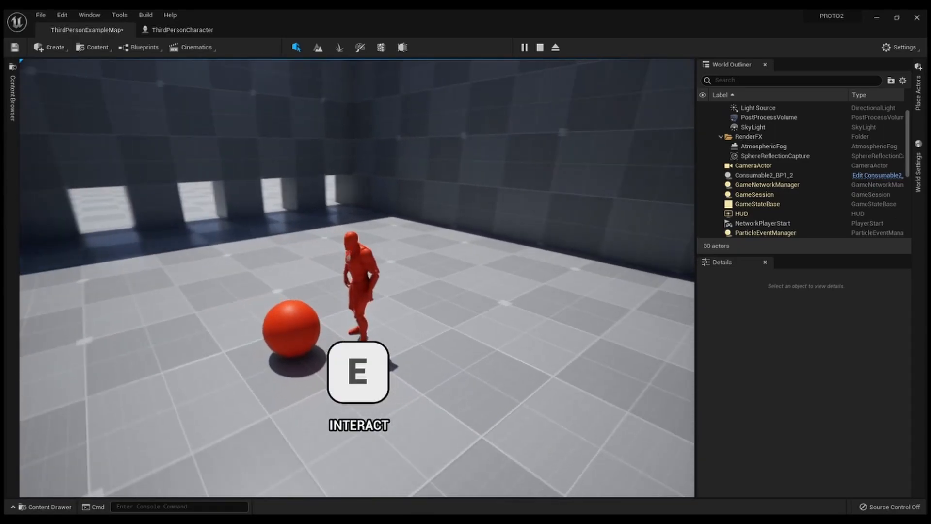
Run the Rolling template level so the striped ball rolls across the grey course
{"action": "key", "text": "e"}
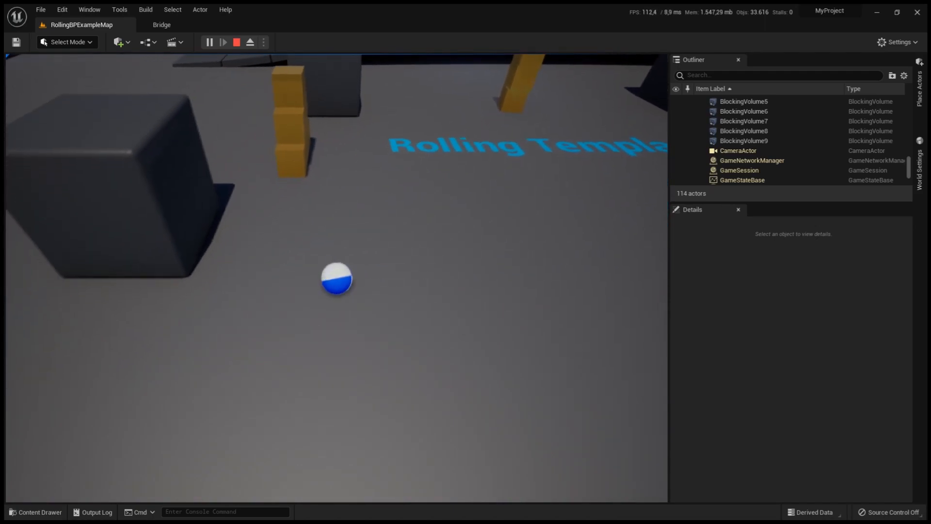
Stop play, leaving the physics ball resting on the herringbone parquet floor
{"action": "left_click", "coordinate": [237, 42]}
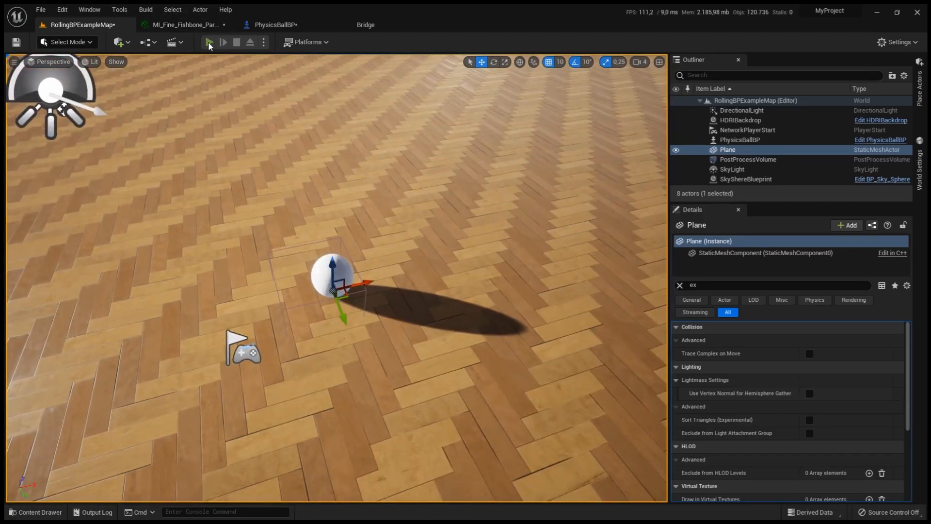
{"action": "left_click", "coordinate": [224, 42]}
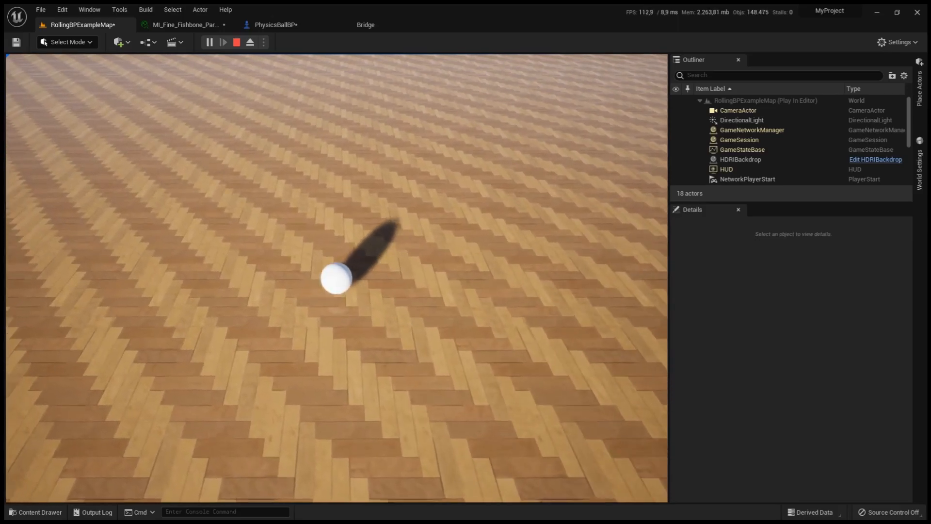
{"action": "left_click", "coordinate": [237, 42]}
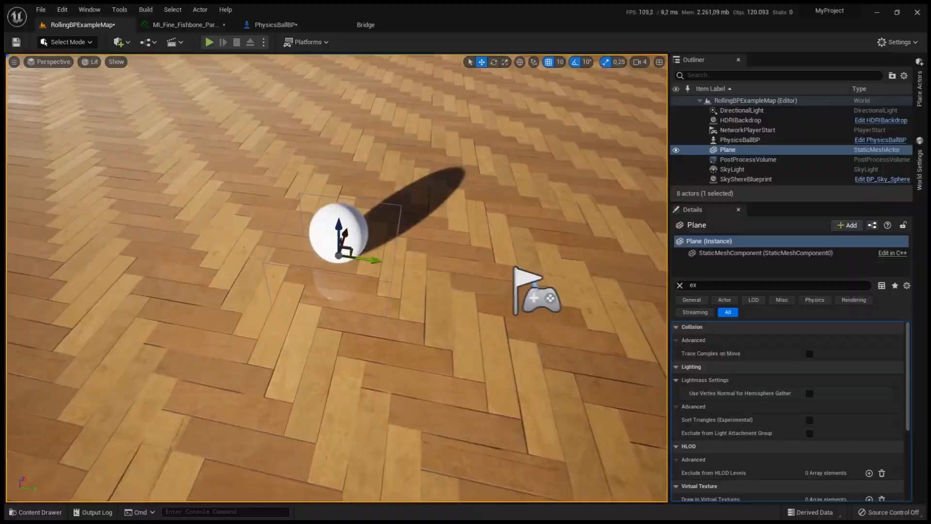
{"action": "left_click", "coordinate": [209, 42]}
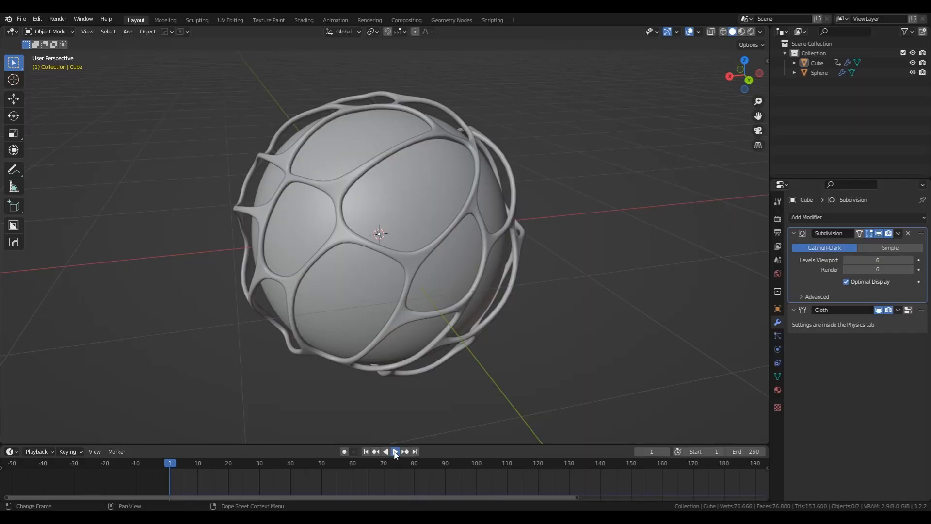
Play the Timeline so the cloth cage tightens around the sphere, then pause it
{"action": "left_click", "coordinate": [395, 451]}
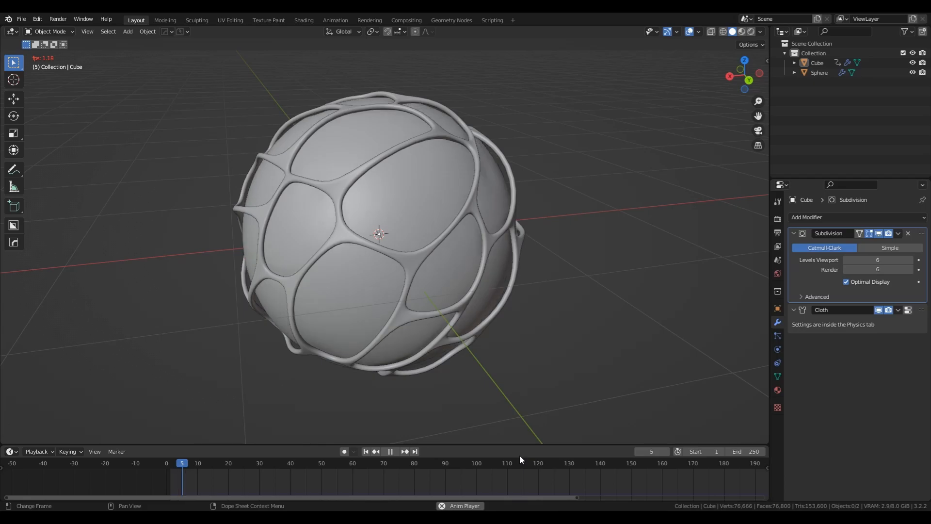
{"action": "left_click", "coordinate": [390, 451]}
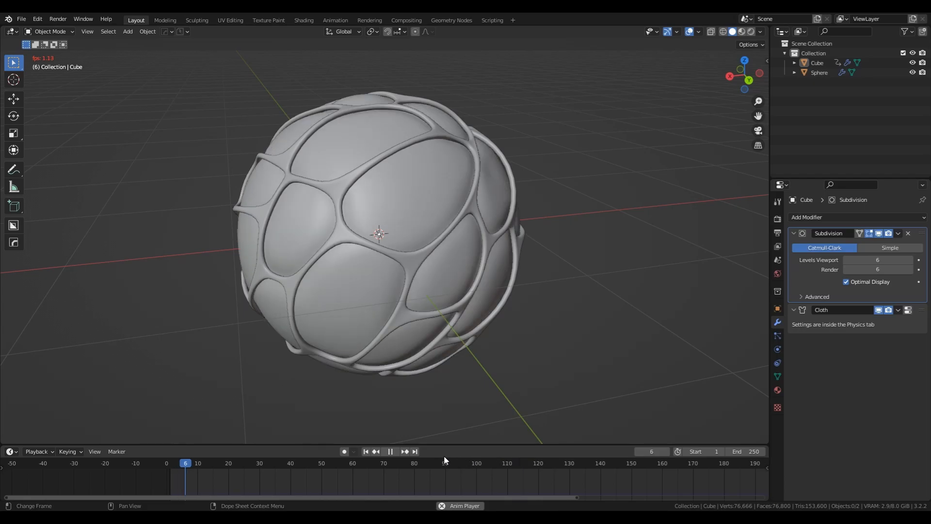
{"action": "left_click", "coordinate": [390, 451]}
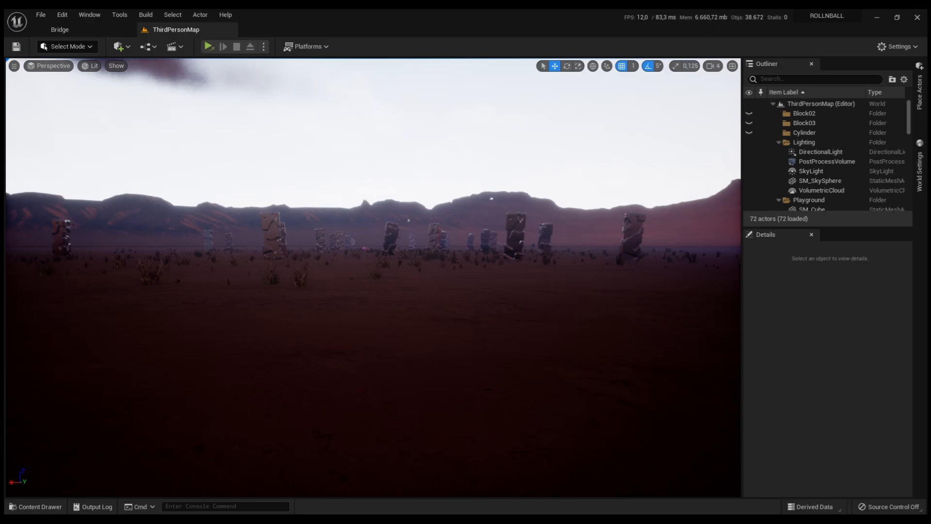
Bring up the ThirdPersonMap level with stone pillars across the red desert
{"action": "left_click", "coordinate": [831, 159]}
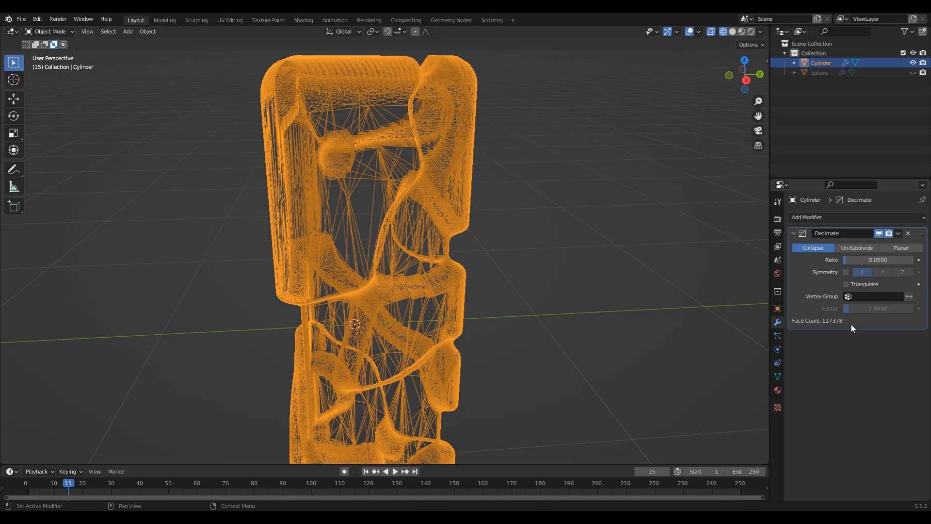
{"action": "mouse_move", "coordinate": [839, 329]}
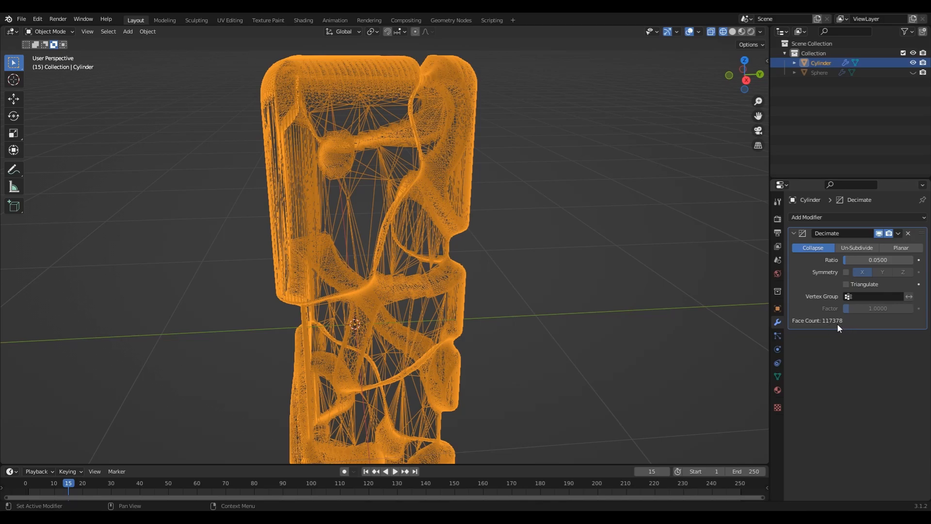
Show the Cylinder pillar with a Decimate modifier at ratio 0.05, 117378 faces
{"action": "left_click", "coordinate": [733, 31]}
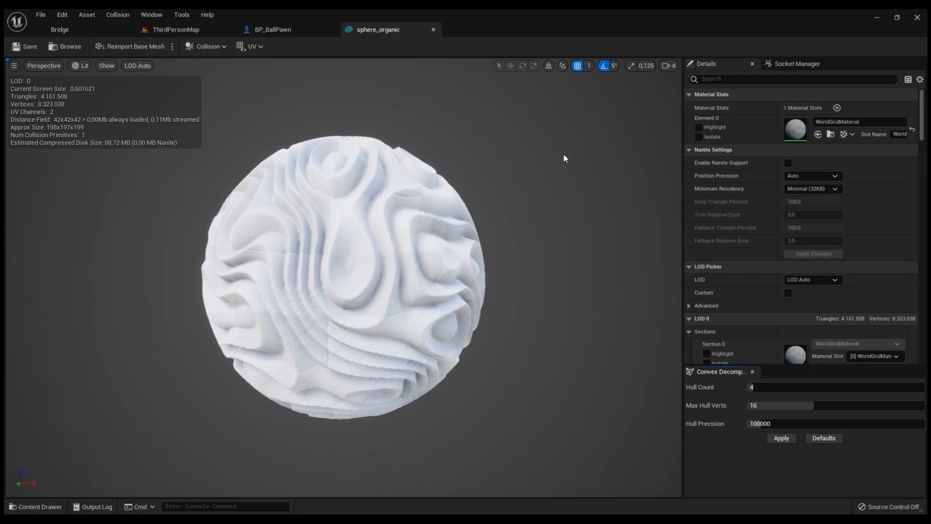
{"action": "mouse_move", "coordinate": [387, 83]}
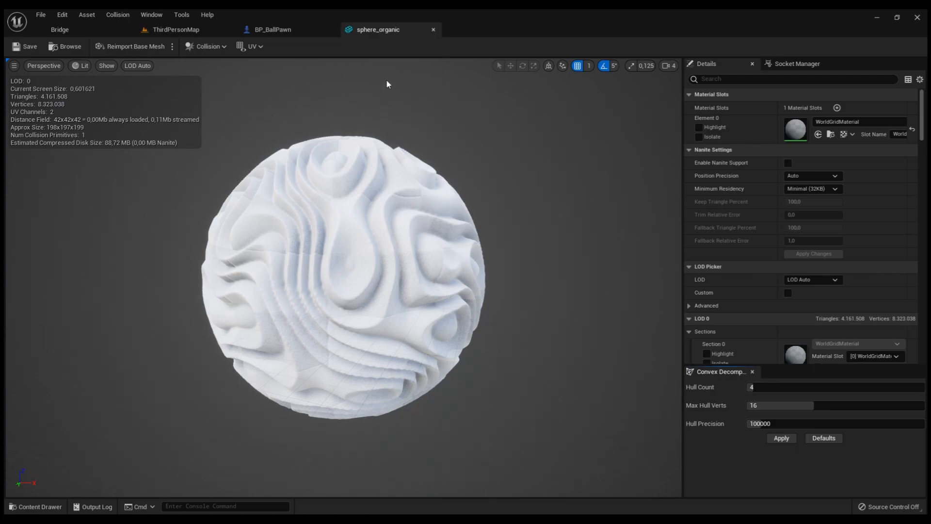
Close the sphere_organic static mesh after inspecting its 4.16 million triangles
{"action": "left_click", "coordinate": [175, 29]}
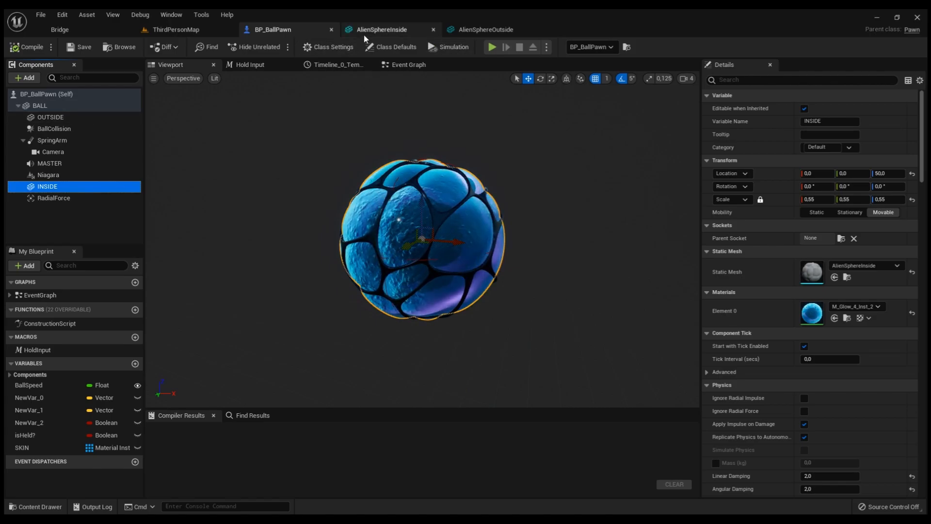
View the AlienSphereInside mesh, then the AlienSphereOutside lattice cage of about 104,000 triangles
{"action": "left_click", "coordinate": [380, 29]}
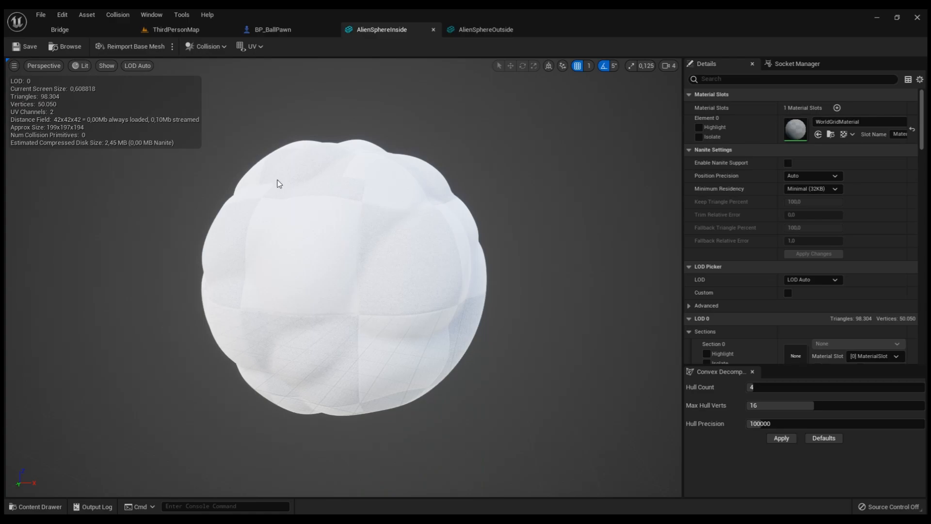
{"action": "mouse_move", "coordinate": [315, 77]}
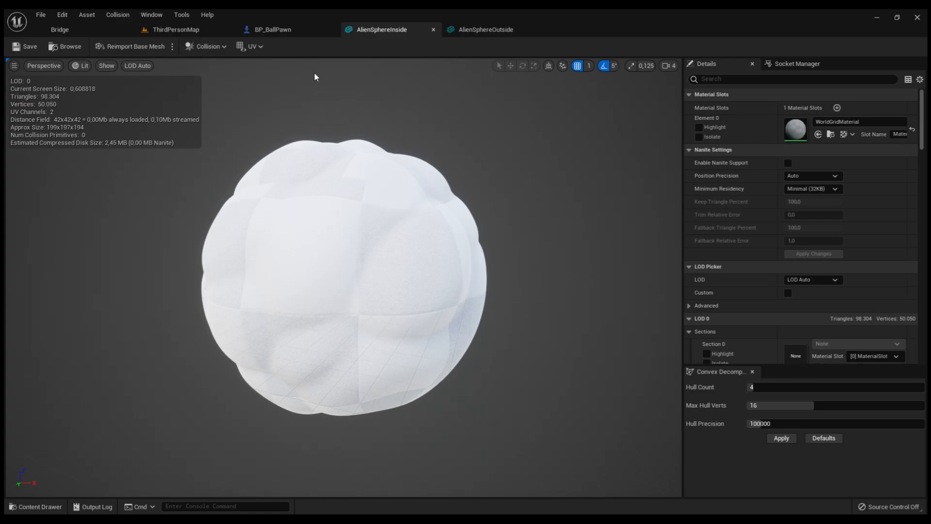
{"action": "left_click", "coordinate": [485, 29]}
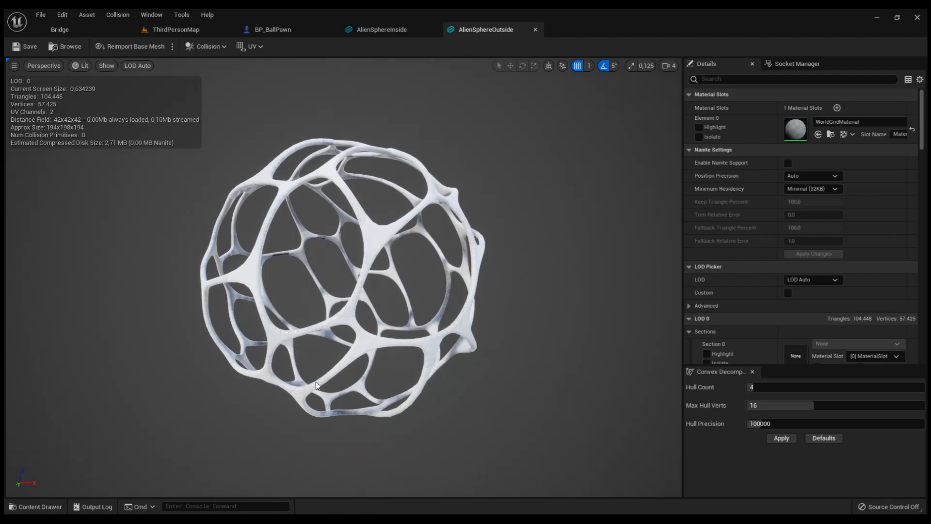
{"action": "mouse_move", "coordinate": [460, 443]}
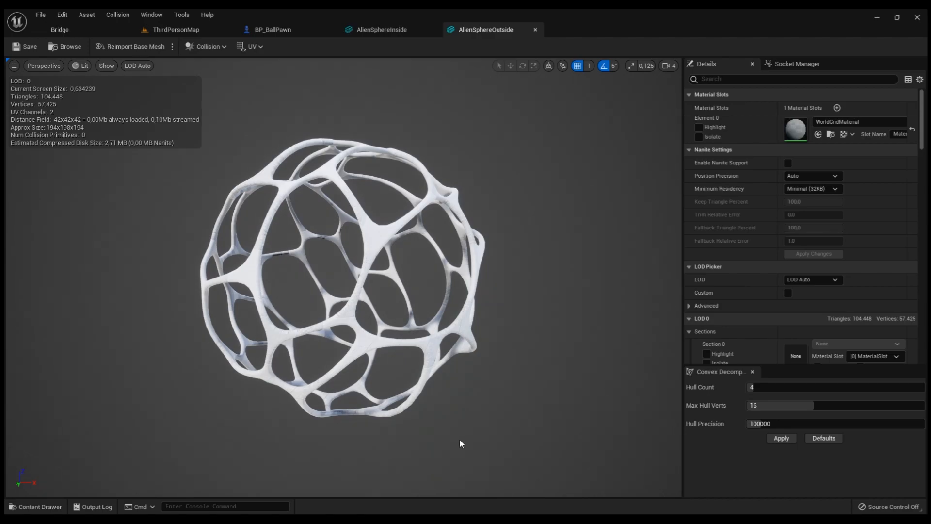
{"action": "left_click", "coordinate": [274, 29]}
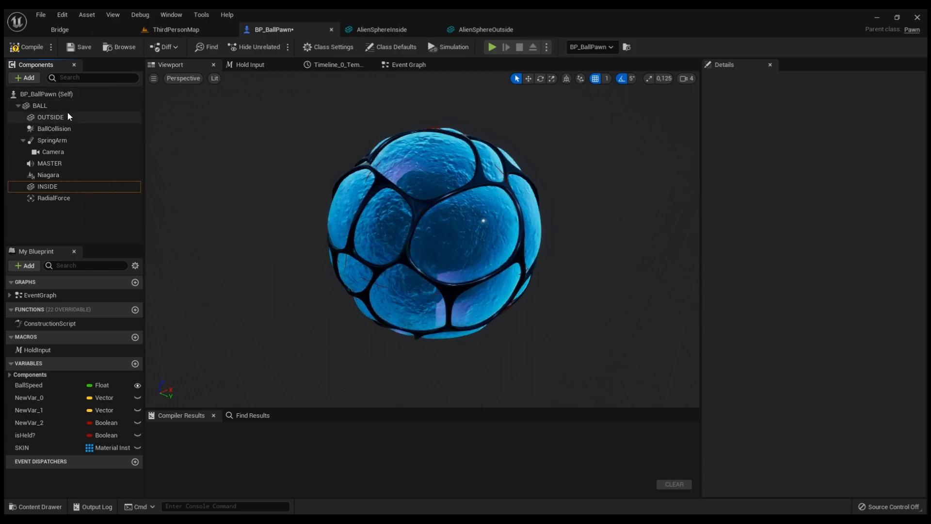
{"action": "left_click", "coordinate": [38, 106]}
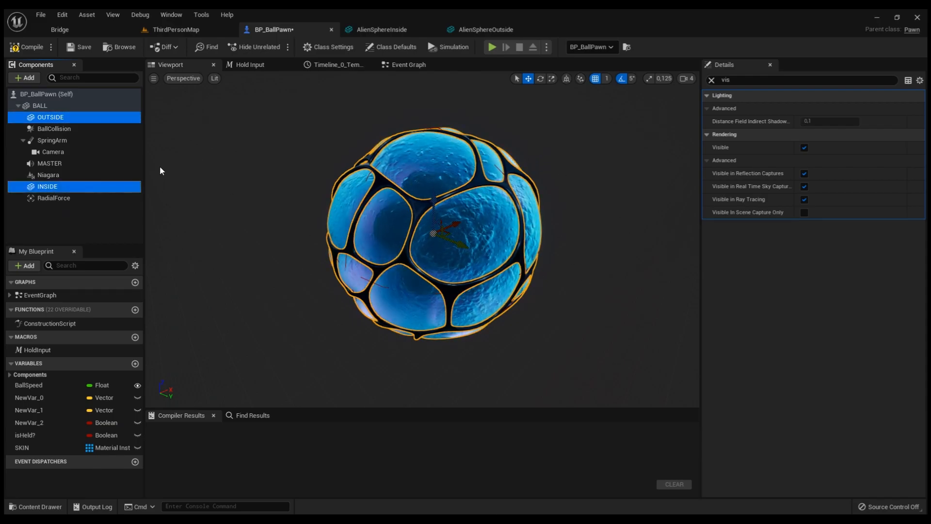
{"action": "left_click", "coordinate": [55, 129]}
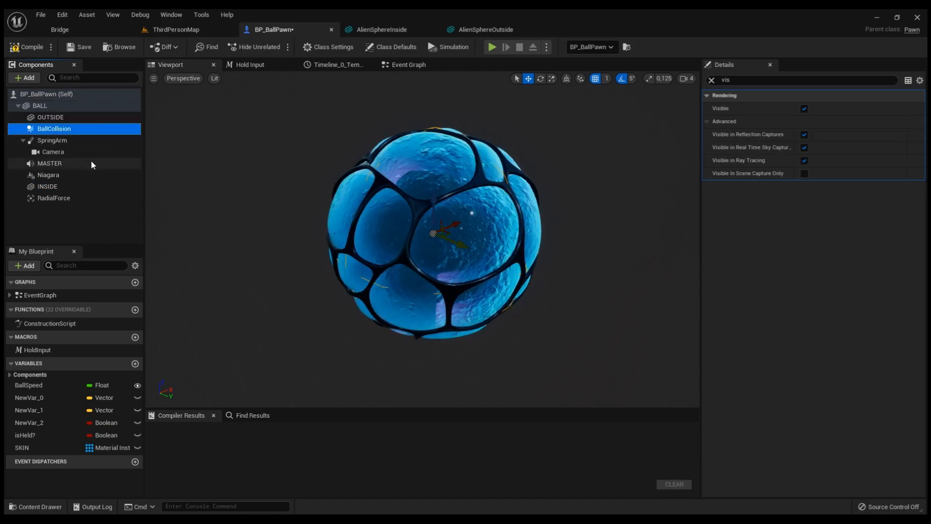
{"action": "left_click", "coordinate": [52, 140]}
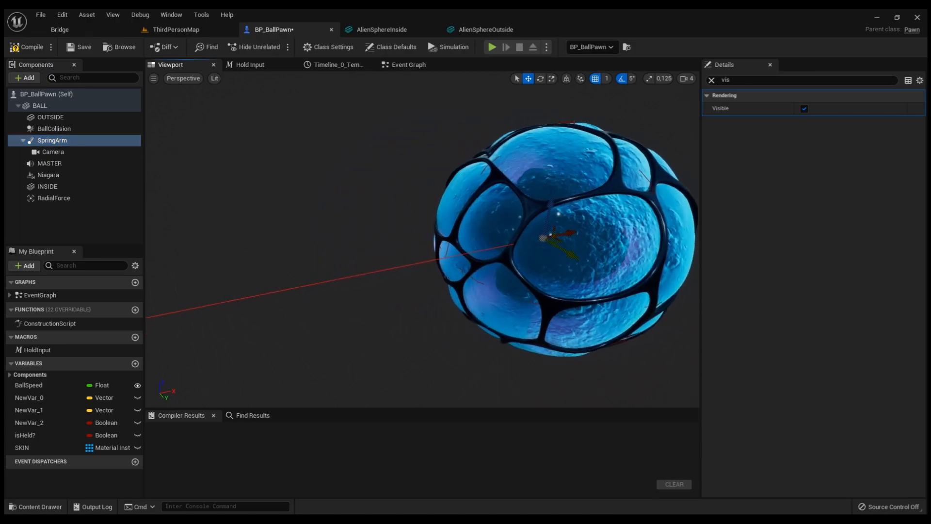
{"action": "left_click", "coordinate": [52, 151]}
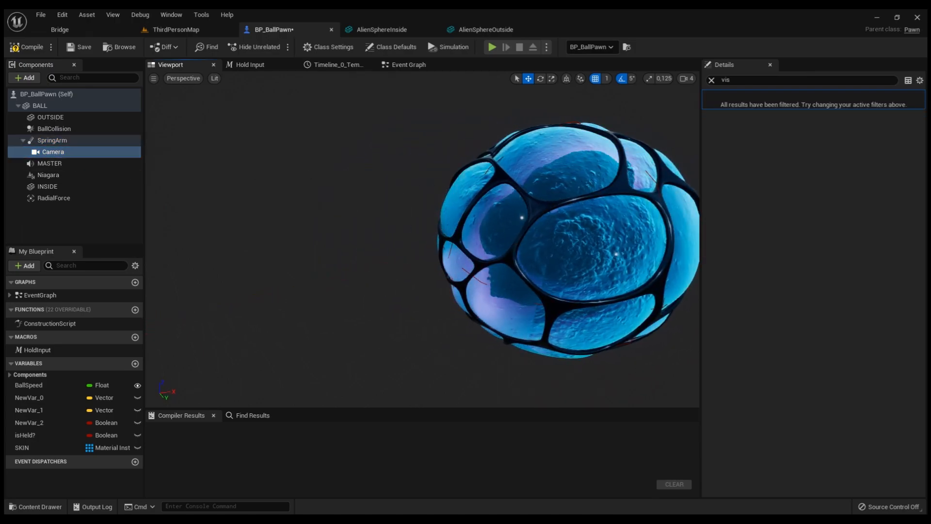
{"action": "left_click", "coordinate": [52, 151]}
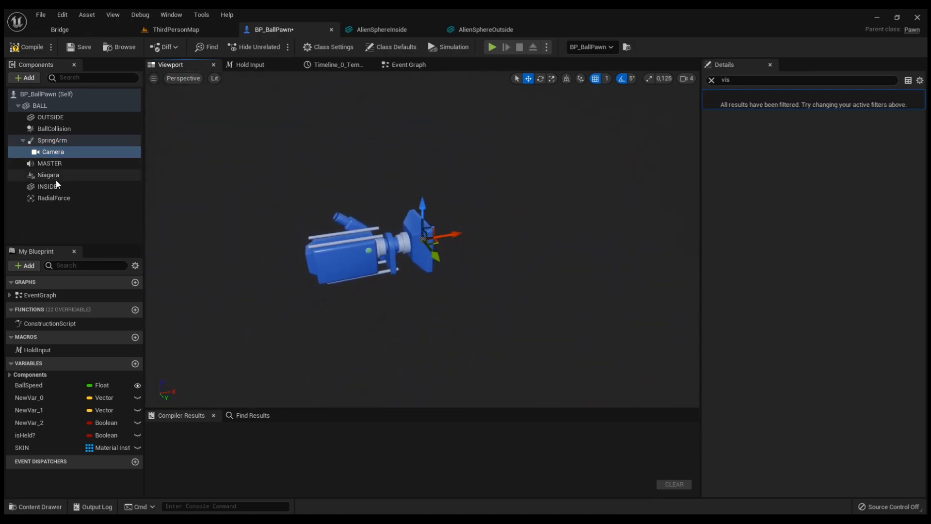
{"action": "left_click", "coordinate": [39, 105]}
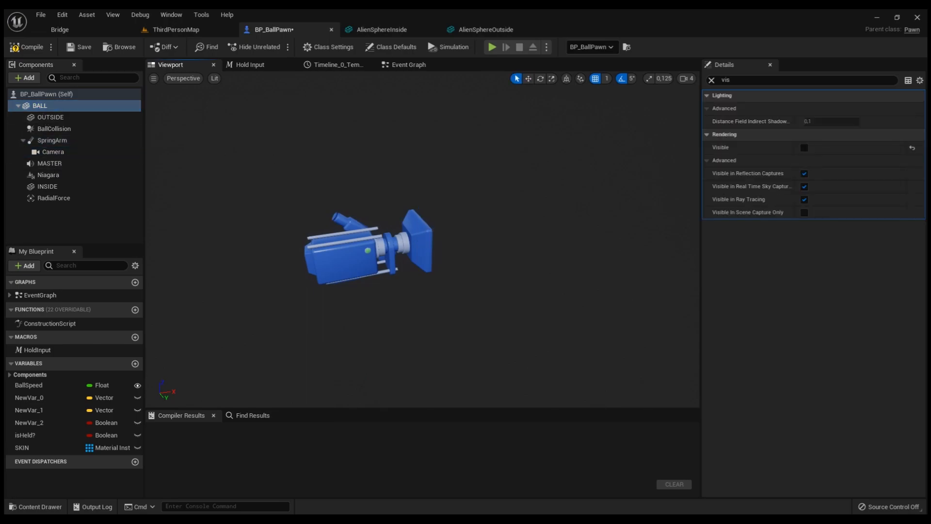
{"action": "left_click", "coordinate": [50, 163]}
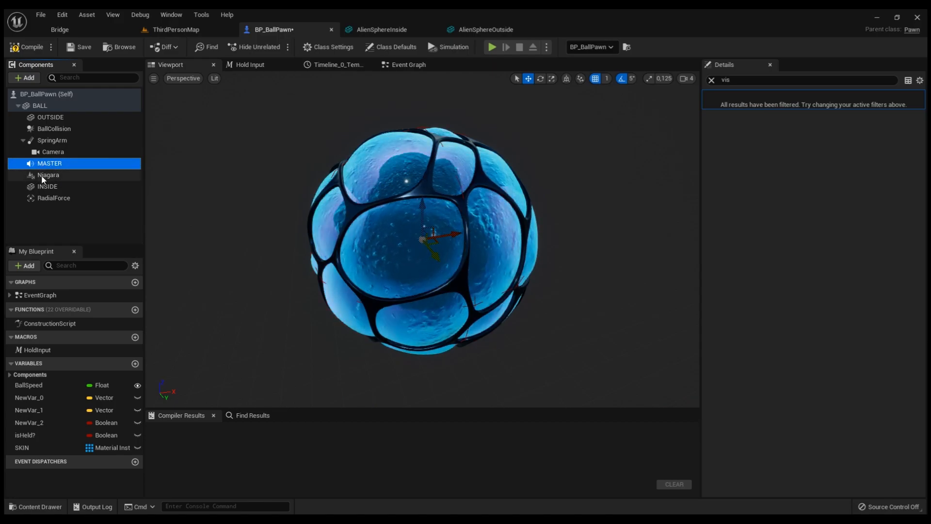
{"action": "left_click", "coordinate": [53, 197]}
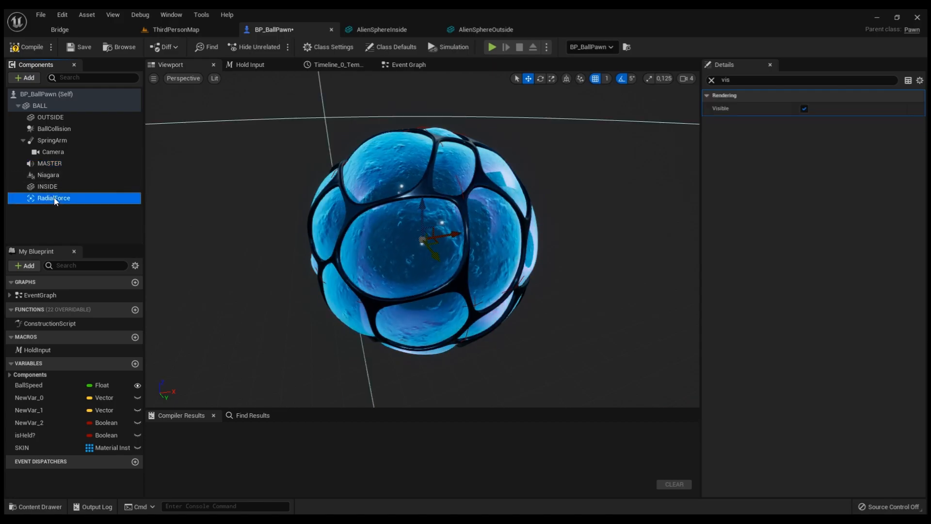
{"action": "left_click", "coordinate": [50, 163]}
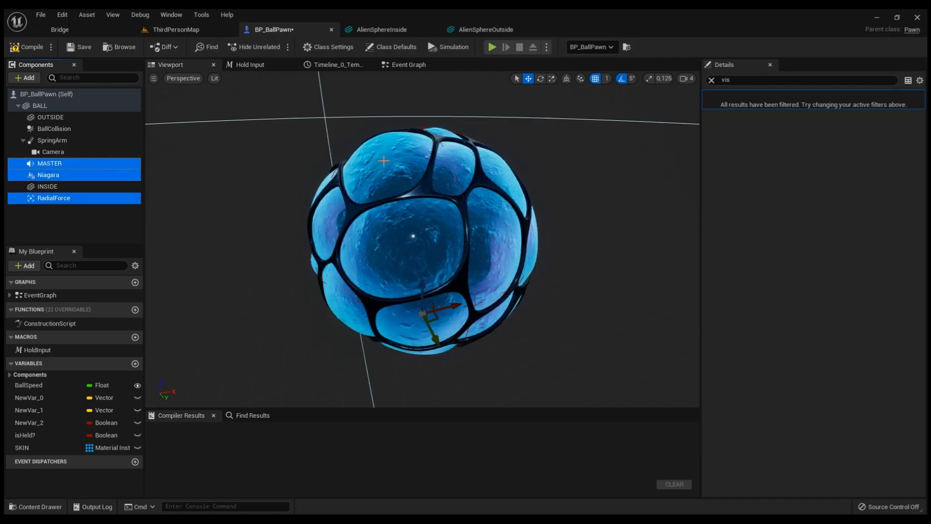
{"action": "scroll", "scroll_direction": "down", "scroll_amount": 3}
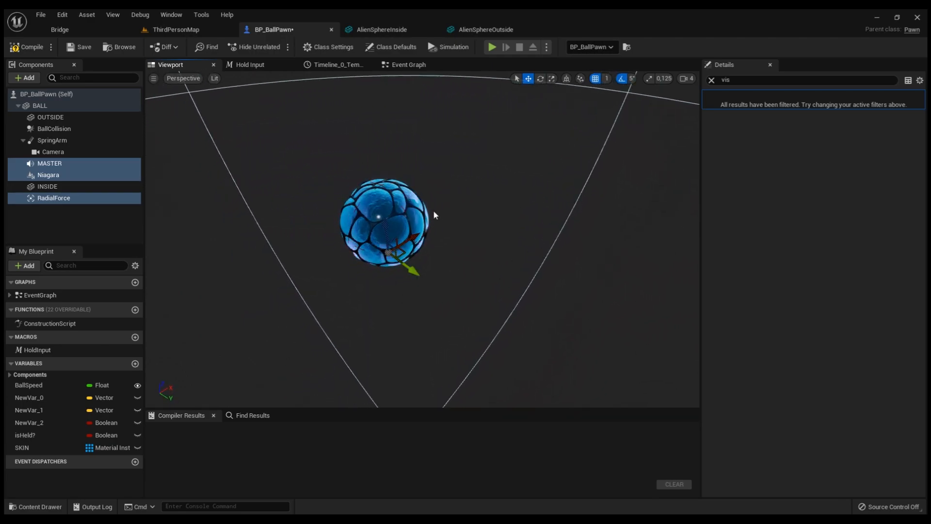
{"action": "left_click", "coordinate": [408, 64]}
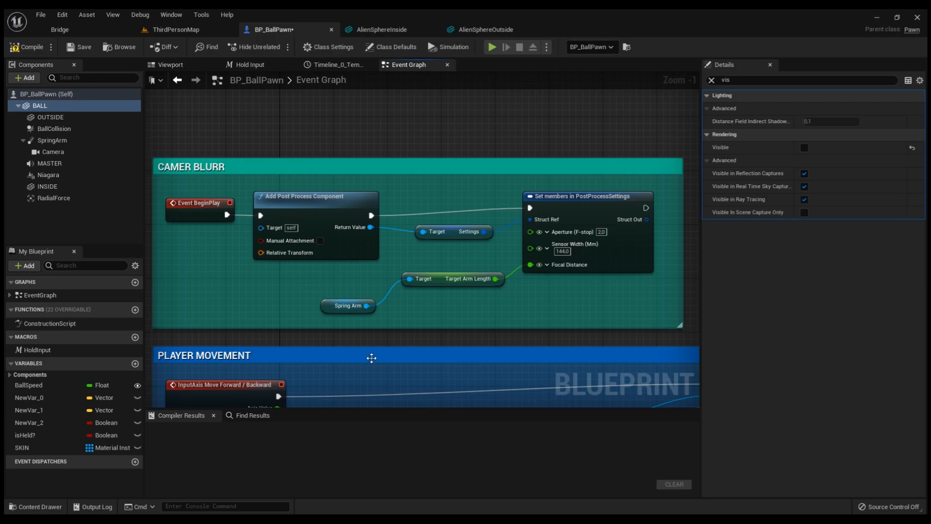
{"action": "mouse_move", "coordinate": [501, 357]}
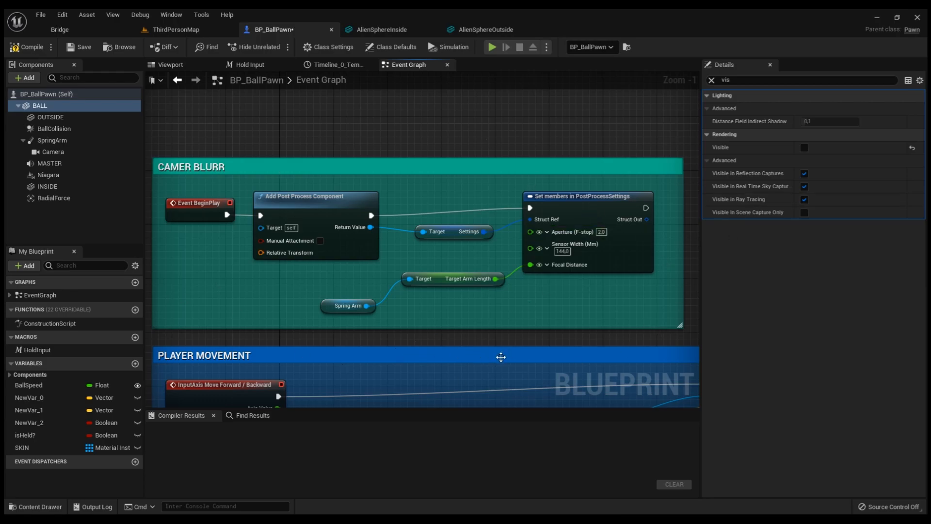
Scroll the BP_BallPawn Event Graph from the camera blur comment down to player movement
{"action": "scroll", "scroll_direction": "down", "scroll_amount": 3}
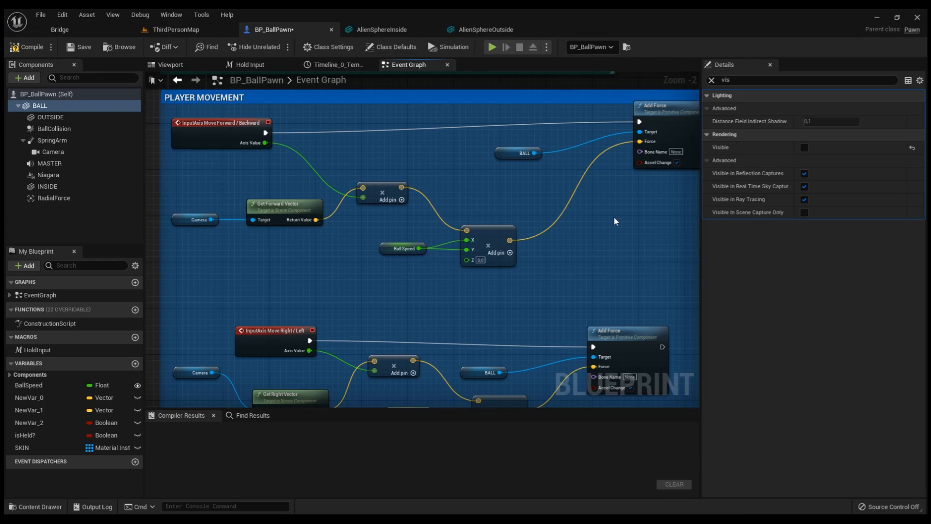
{"action": "mouse_move", "coordinate": [562, 202]}
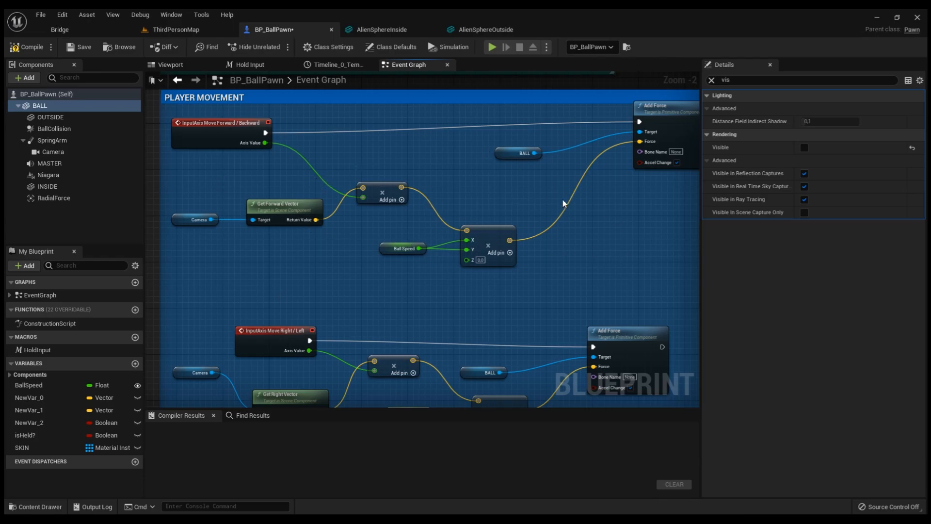
{"action": "mouse_move", "coordinate": [403, 221]}
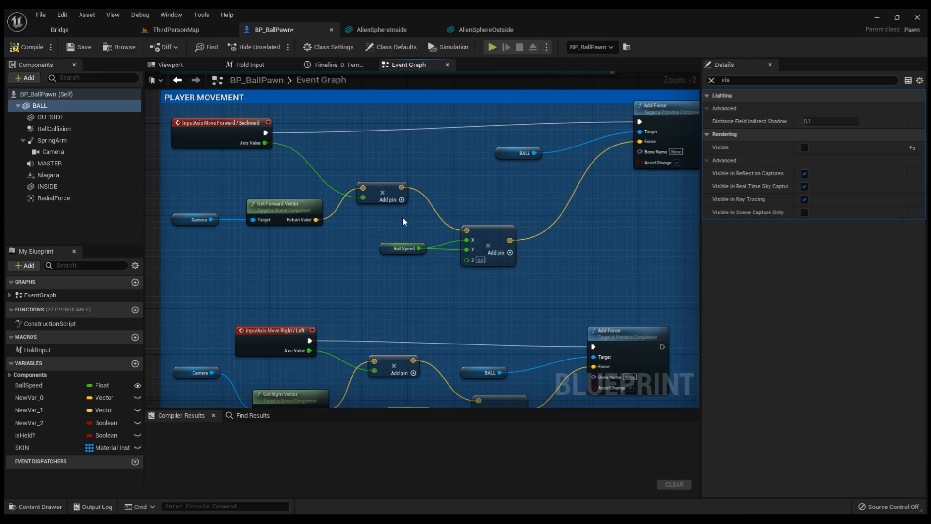
{"action": "mouse_move", "coordinate": [347, 206]}
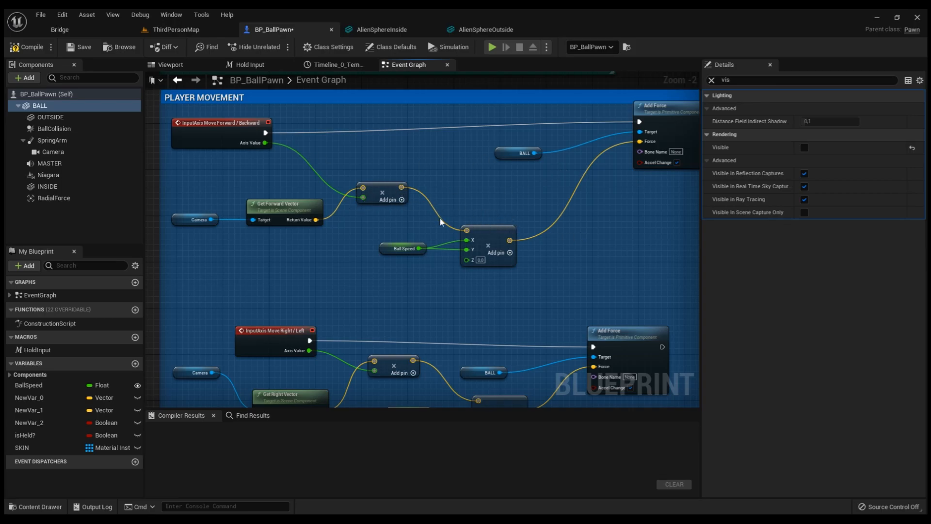
{"action": "mouse_move", "coordinate": [419, 240]}
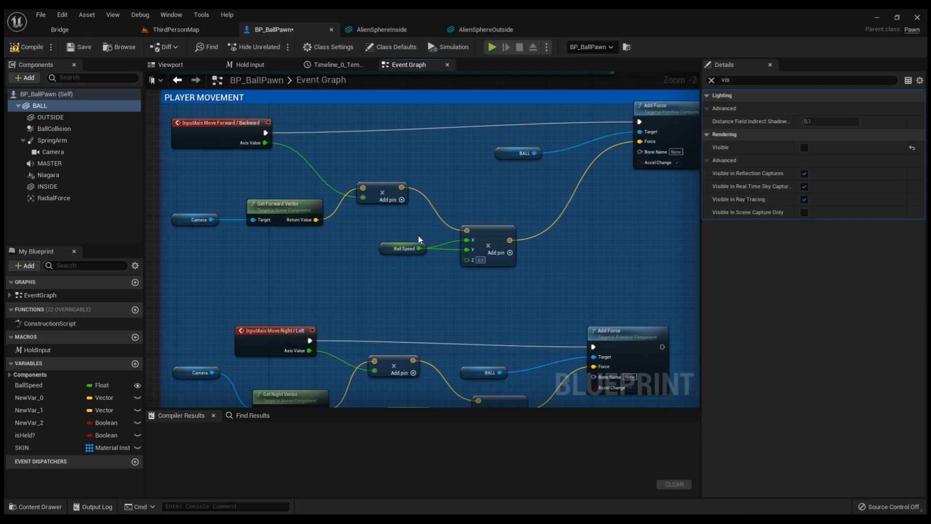
{"action": "mouse_move", "coordinate": [401, 309]}
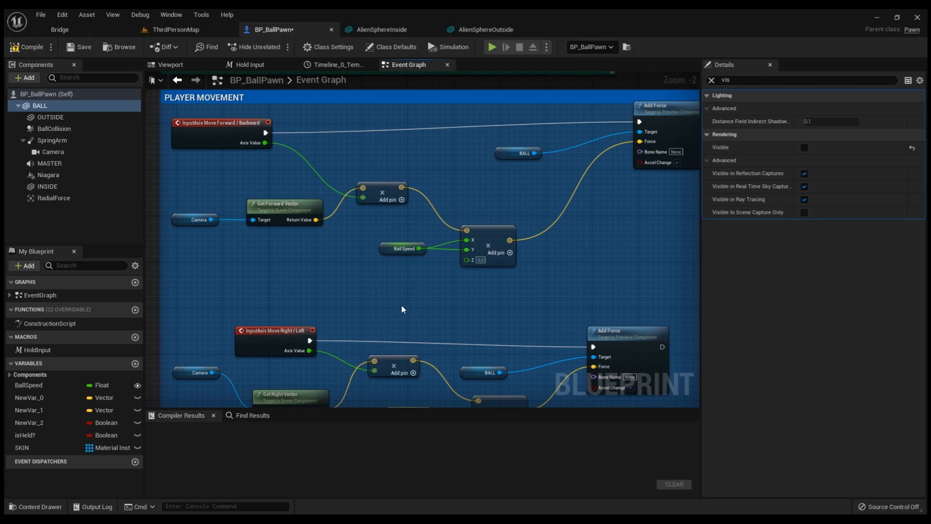
{"action": "scroll", "scroll_direction": "down", "scroll_amount": 3}
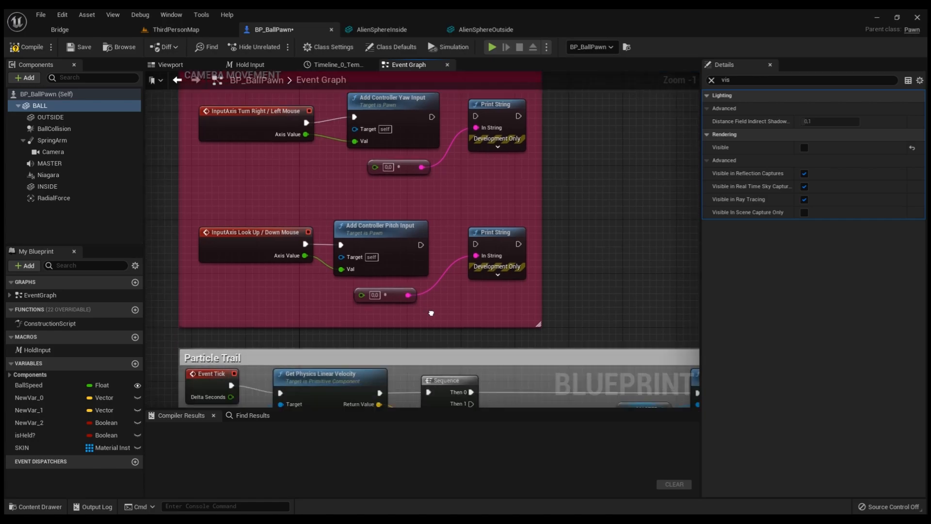
{"action": "scroll", "scroll_direction": "down", "scroll_amount": 3}
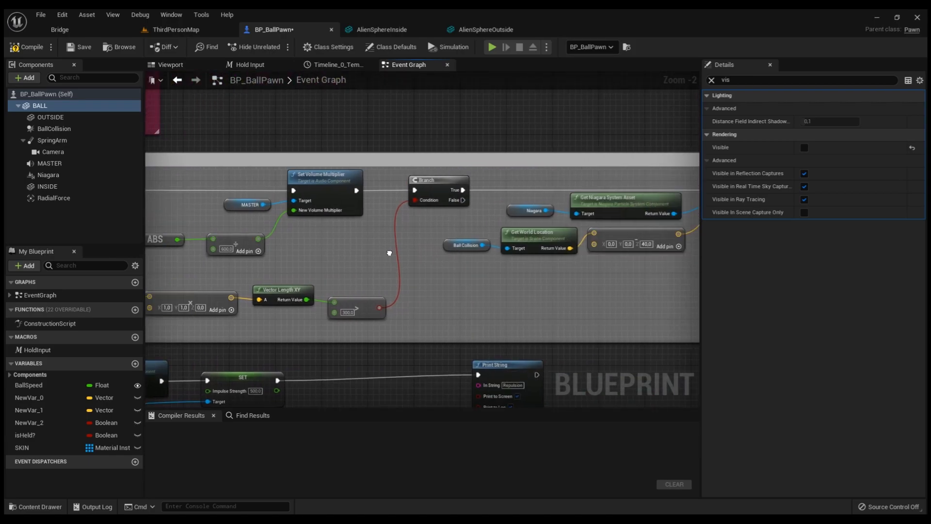
{"action": "scroll", "scroll_direction": "down", "scroll_amount": 3}
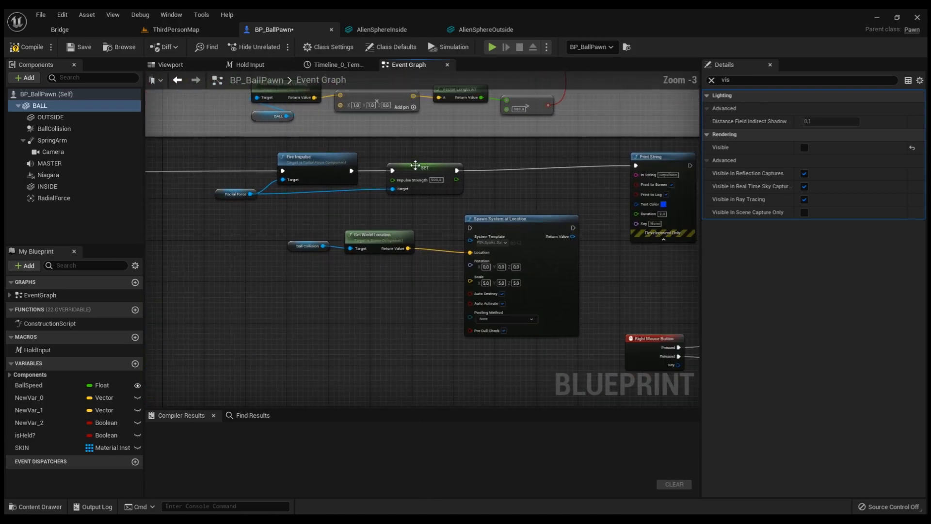
{"action": "scroll", "scroll_direction": "down", "scroll_amount": 3}
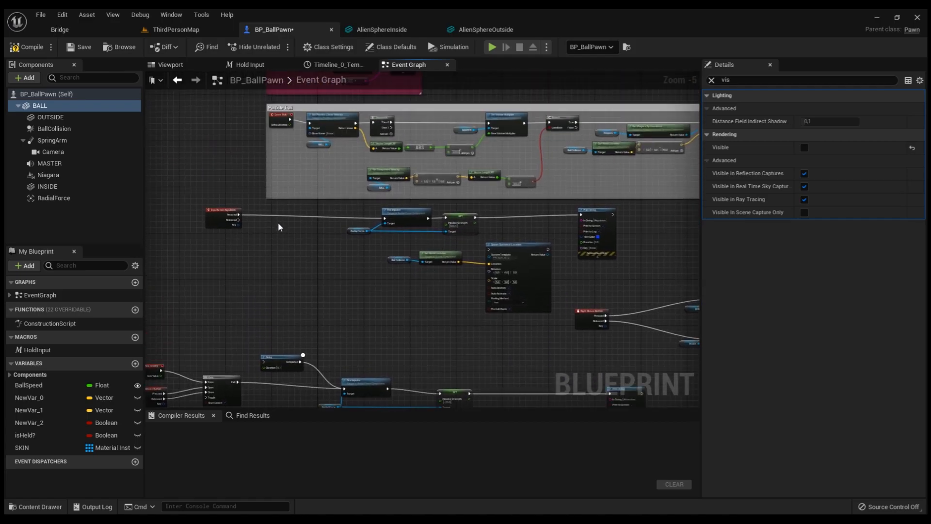
{"action": "scroll", "scroll_direction": "up", "scroll_amount": 3}
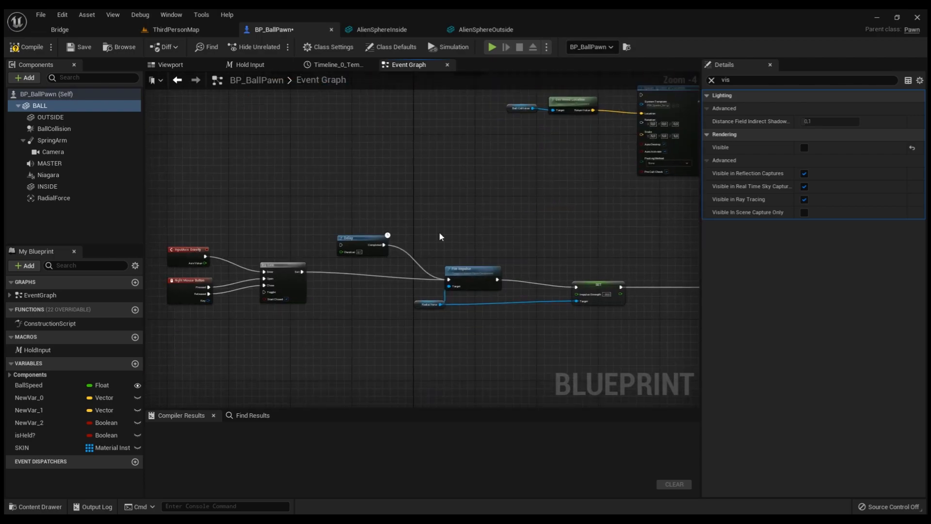
{"action": "scroll", "scroll_direction": "down", "scroll_amount": 3}
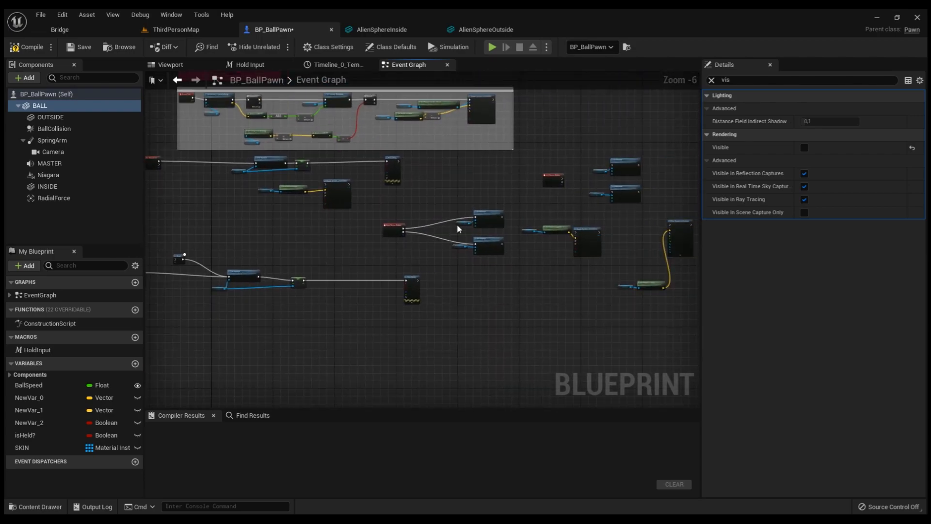
{"action": "scroll", "scroll_direction": "up", "scroll_amount": 3}
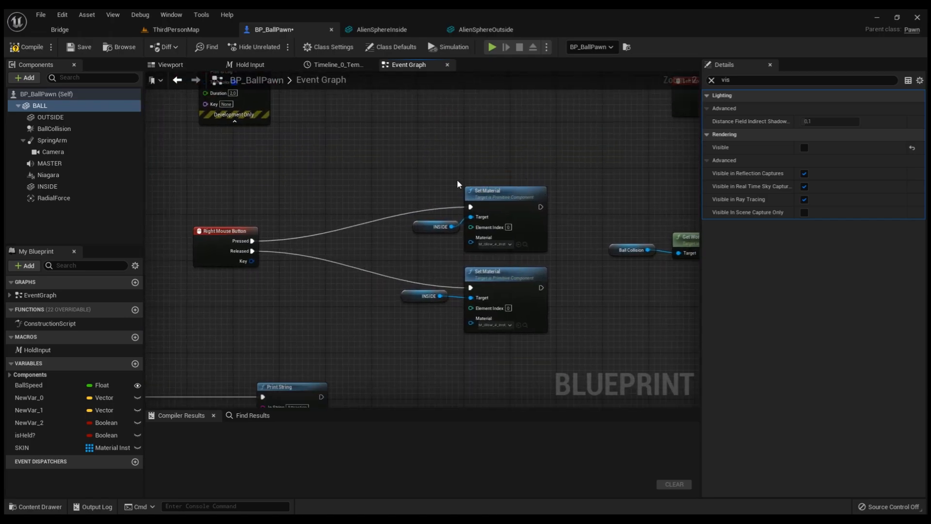
{"action": "mouse_move", "coordinate": [498, 144]}
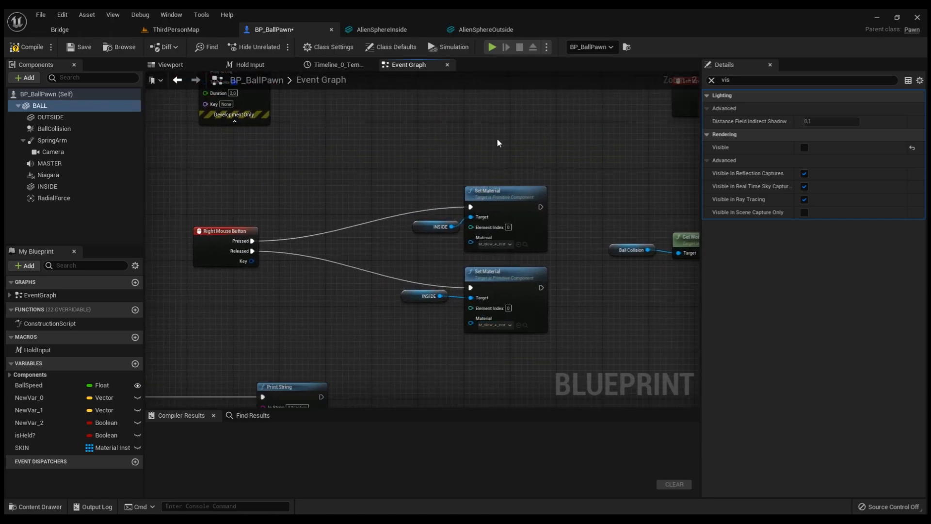
{"action": "scroll", "scroll_direction": "down", "scroll_amount": 3}
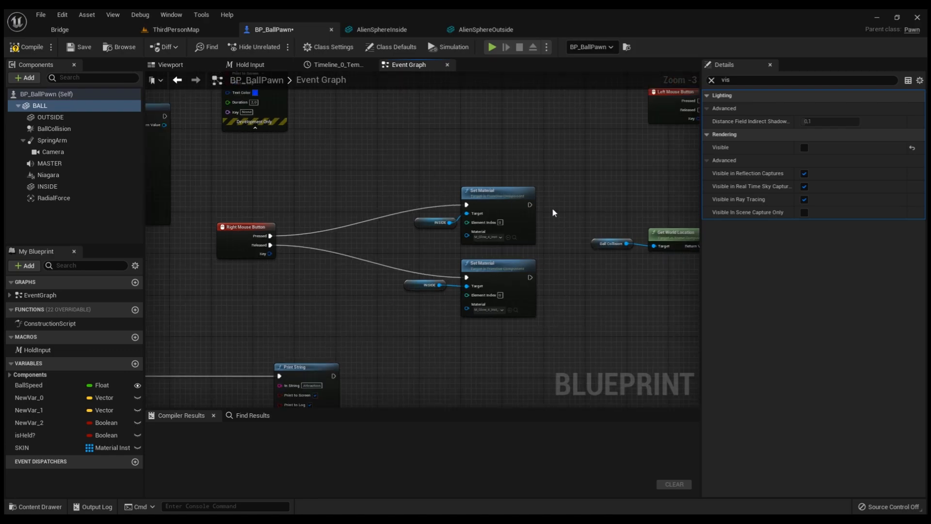
{"action": "scroll", "scroll_direction": "down", "scroll_amount": 3}
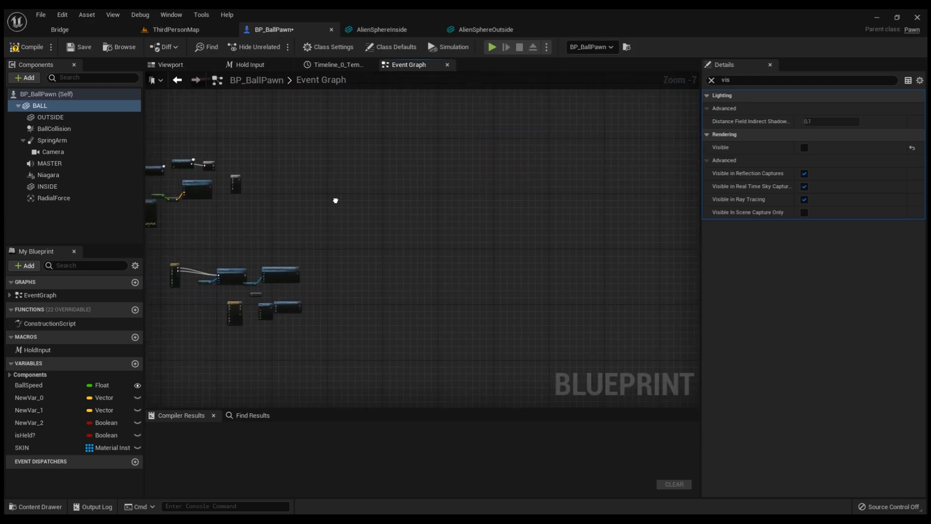
{"action": "scroll", "scroll_direction": "down", "scroll_amount": 3}
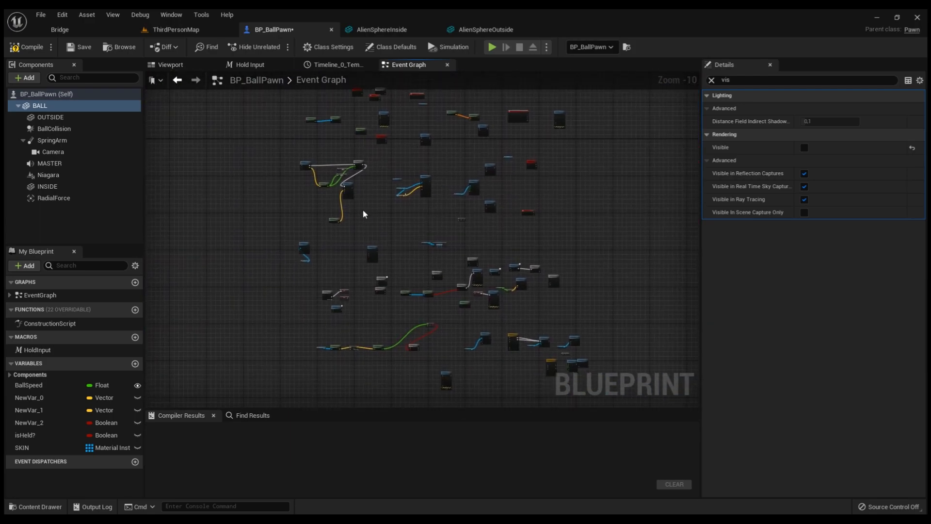
{"action": "left_click", "coordinate": [175, 29]}
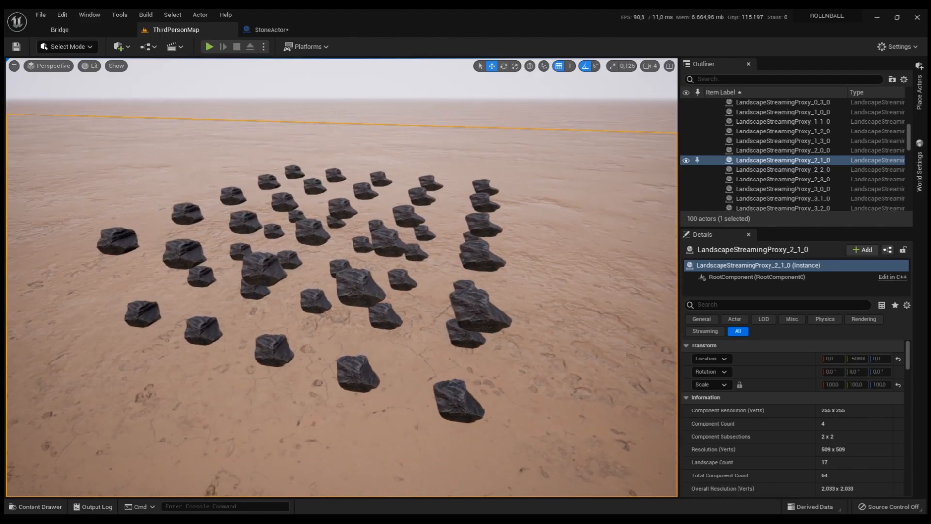
Select StoneActor38 then StoneActor39 in the level and switch to the StoneActor blueprint
{"action": "left_click", "coordinate": [343, 205]}
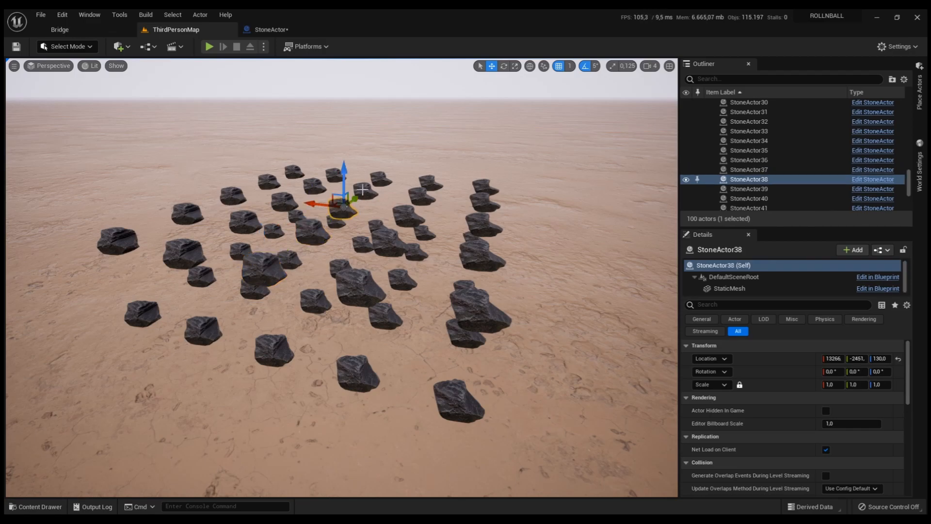
{"action": "left_click", "coordinate": [750, 189]}
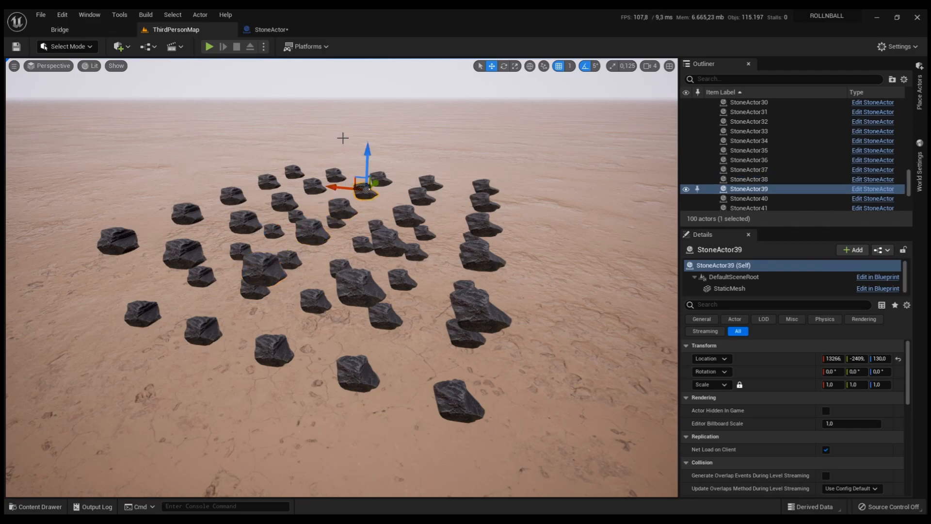
{"action": "left_click", "coordinate": [274, 30]}
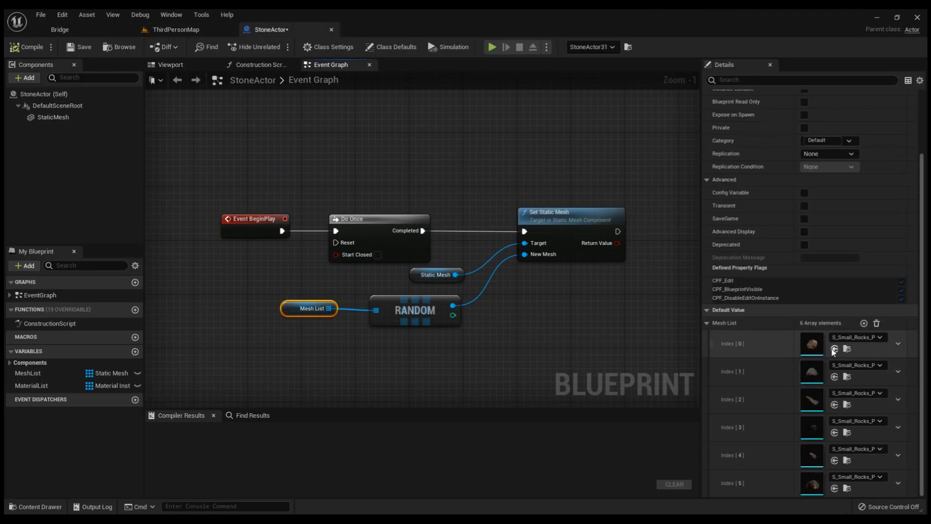
{"action": "mouse_move", "coordinate": [815, 380]}
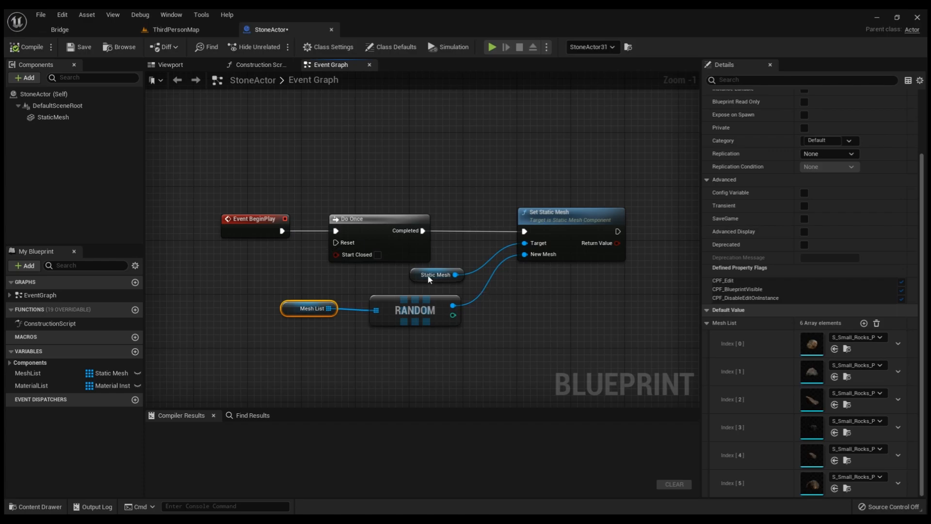
Review the StoneActor graph's random mesh selection and Event Hit sound nodes
{"action": "scroll", "scroll_direction": "down", "scroll_amount": 3}
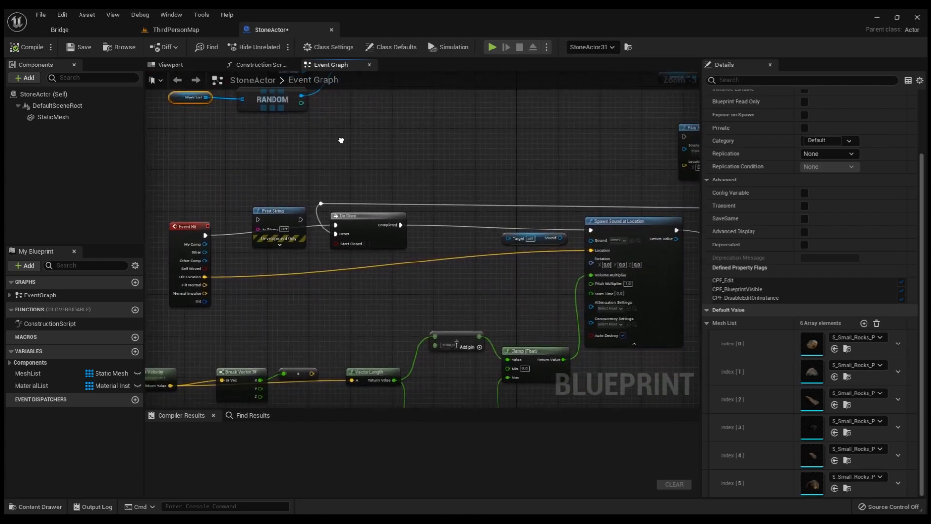
{"action": "scroll", "scroll_direction": "down", "scroll_amount": 3}
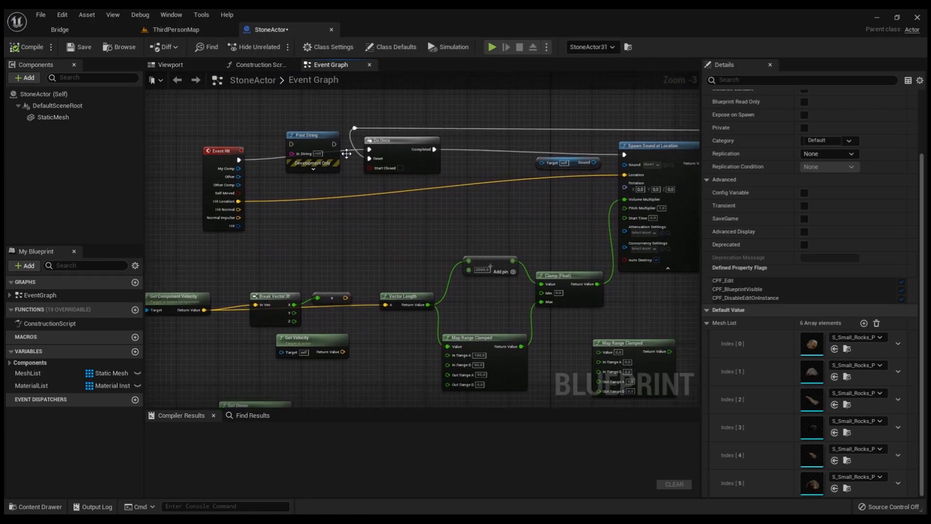
{"action": "scroll", "scroll_direction": "down", "scroll_amount": 3}
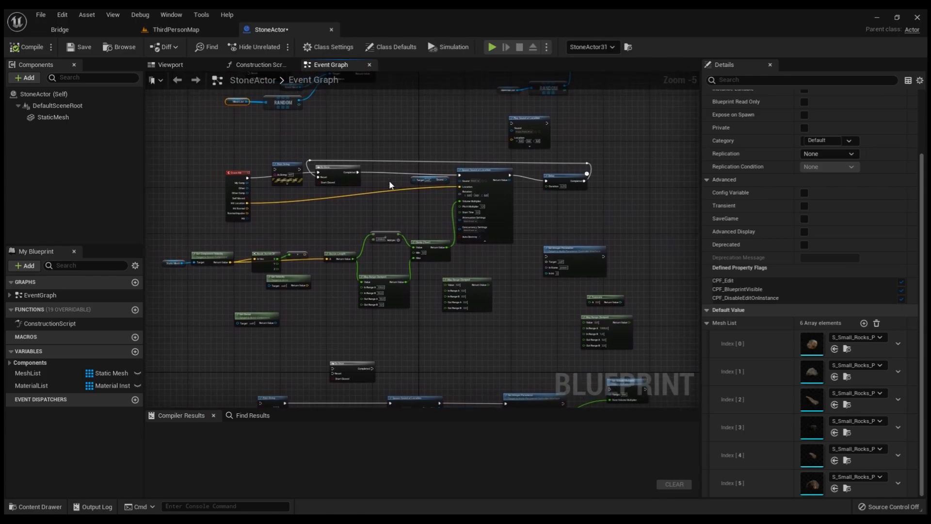
{"action": "scroll", "scroll_direction": "up", "scroll_amount": 3}
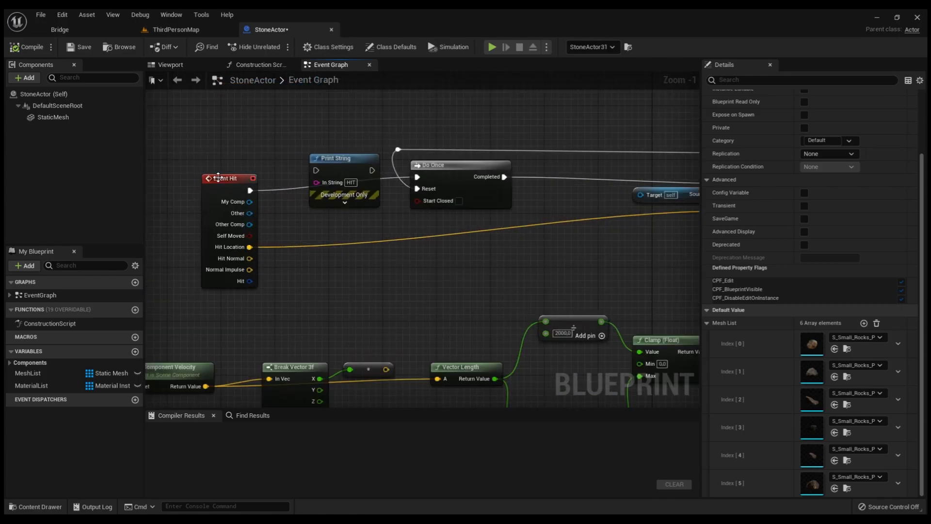
{"action": "mouse_move", "coordinate": [414, 249]}
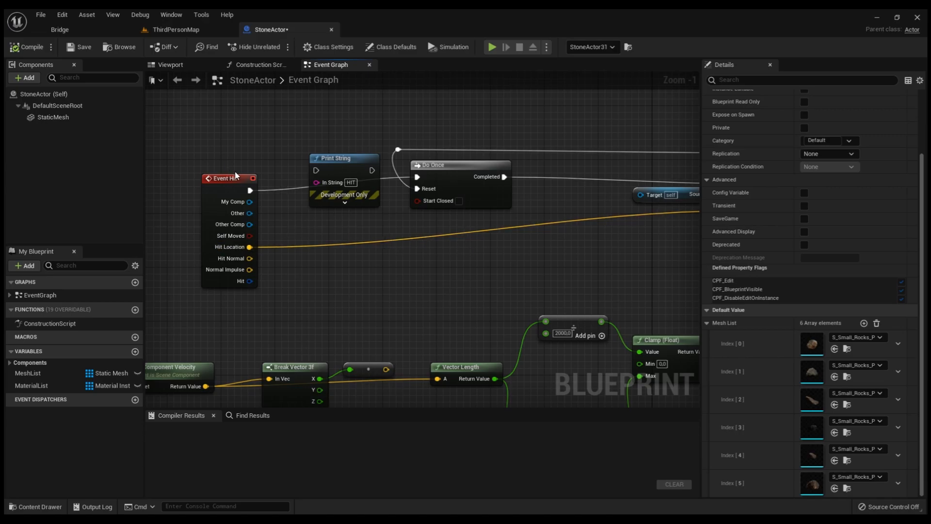
{"action": "mouse_move", "coordinate": [493, 283]}
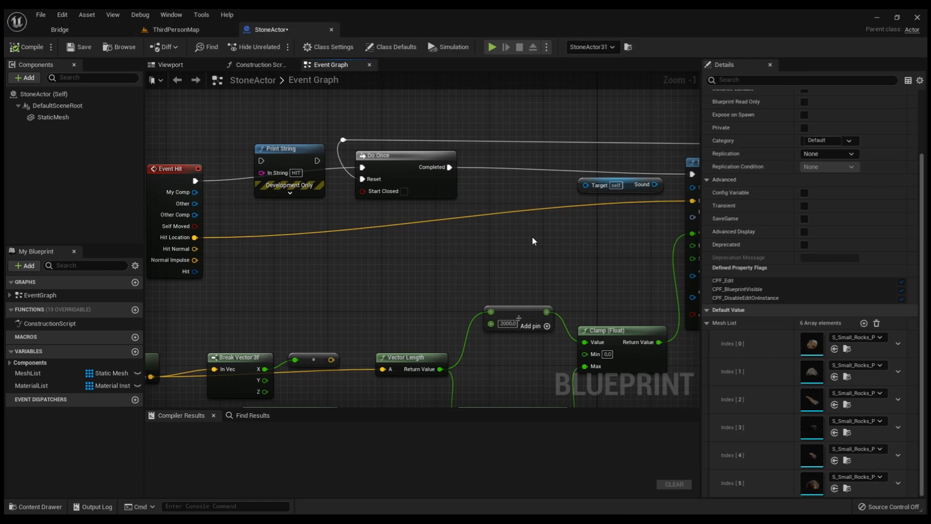
{"action": "scroll", "scroll_direction": "down", "scroll_amount": 3}
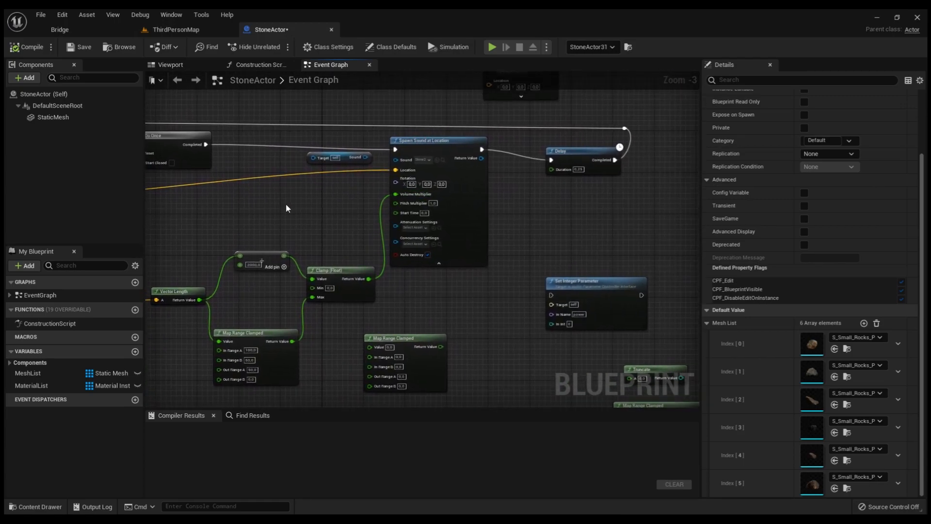
{"action": "left_click_drag", "start_coordinate": [285, 208], "coordinate": [332, 203]}
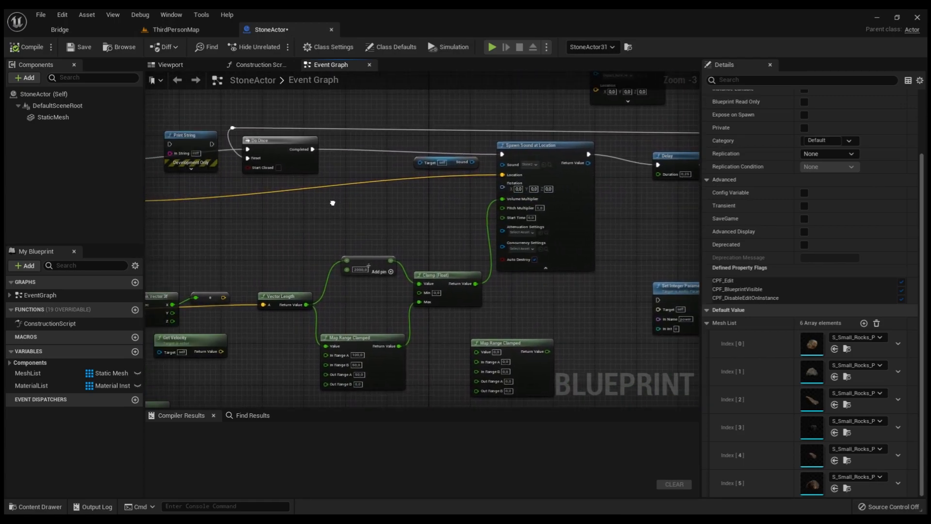
Return to ThirdPersonMap and start a play session with the blue ball among the rocks
{"action": "left_click", "coordinate": [176, 29]}
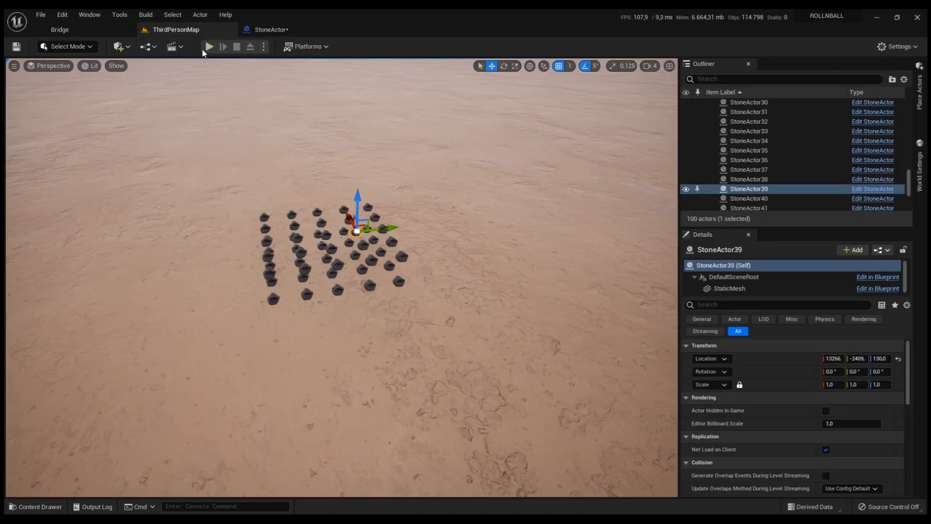
{"action": "left_click", "coordinate": [208, 47]}
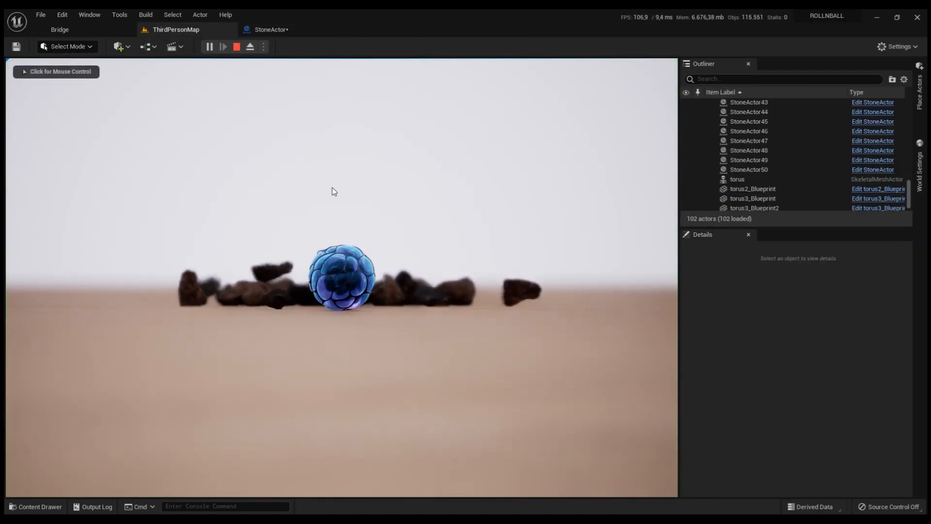